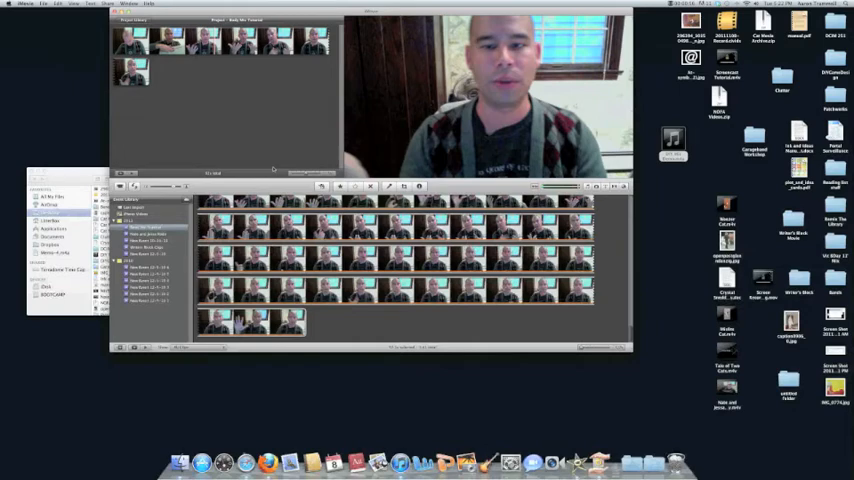
pyautogui.moveTo(364, 120)
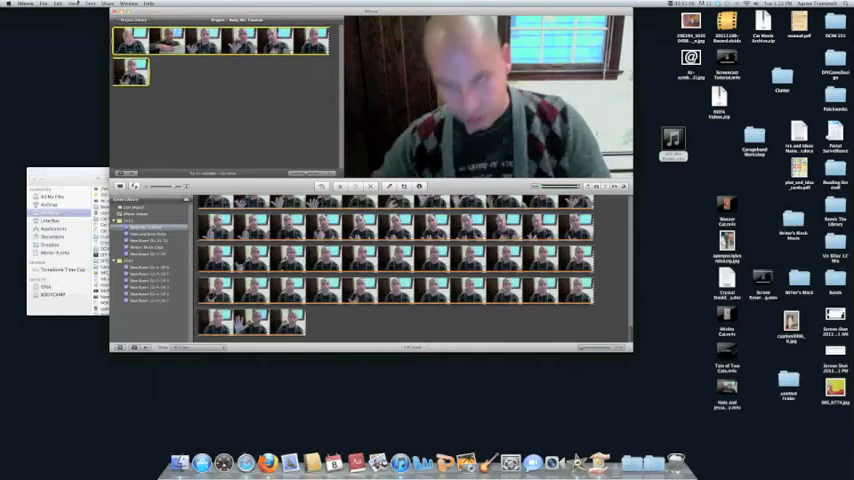
# Show the Share menu's list of export options for the finished movie.
pyautogui.click(58, 4)
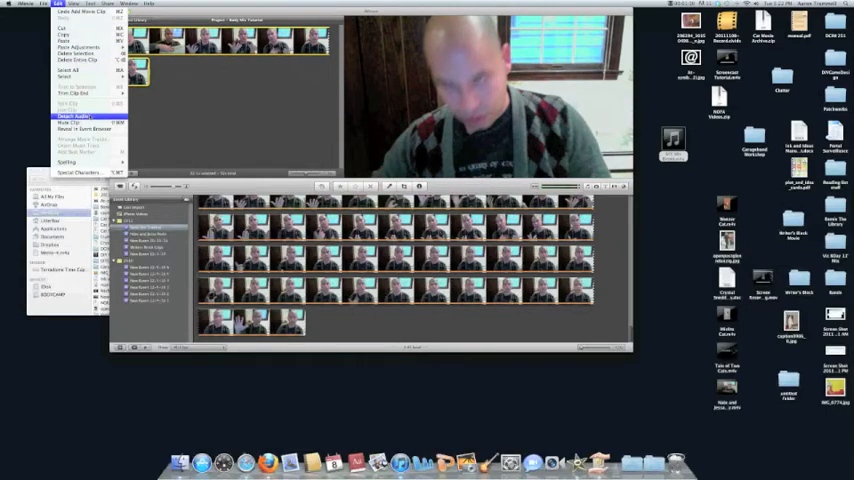
pyautogui.click(76, 116)
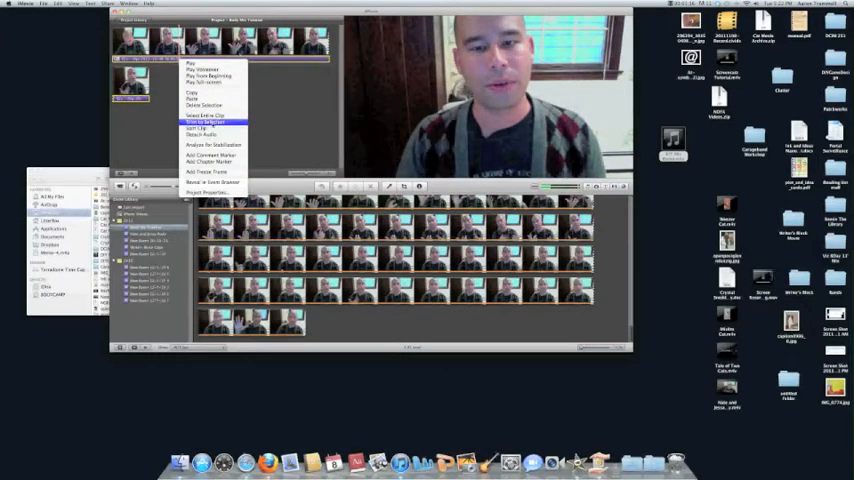
pyautogui.moveTo(204, 120)
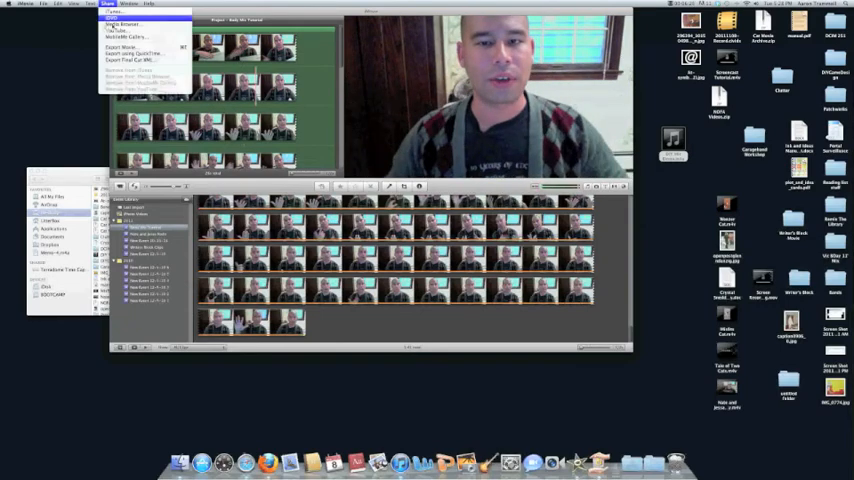
pyautogui.moveTo(130, 46)
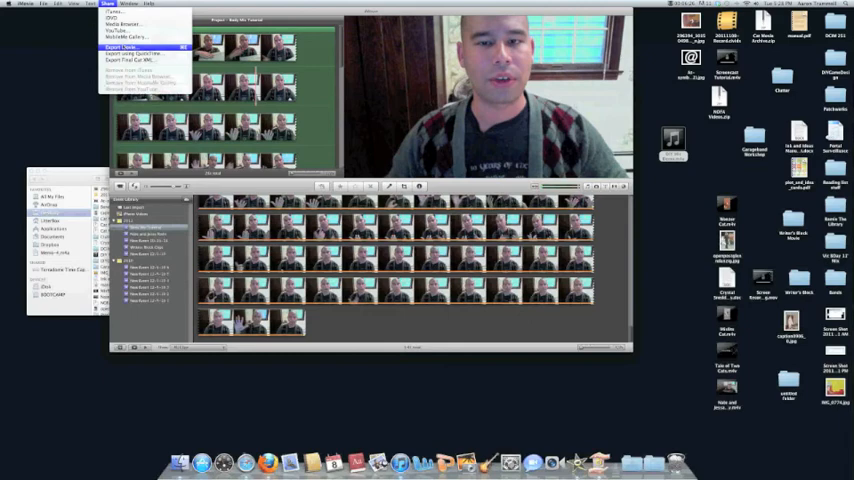